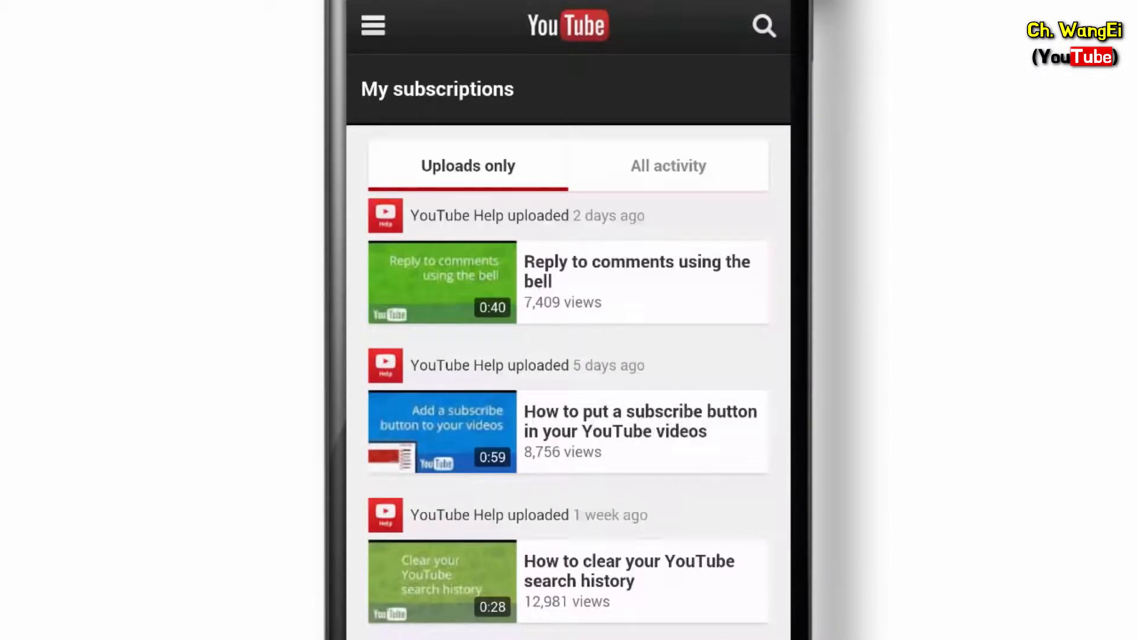
Step: Go from the subscriptions feed to the Inbox through the side menu
left_click(372, 26)
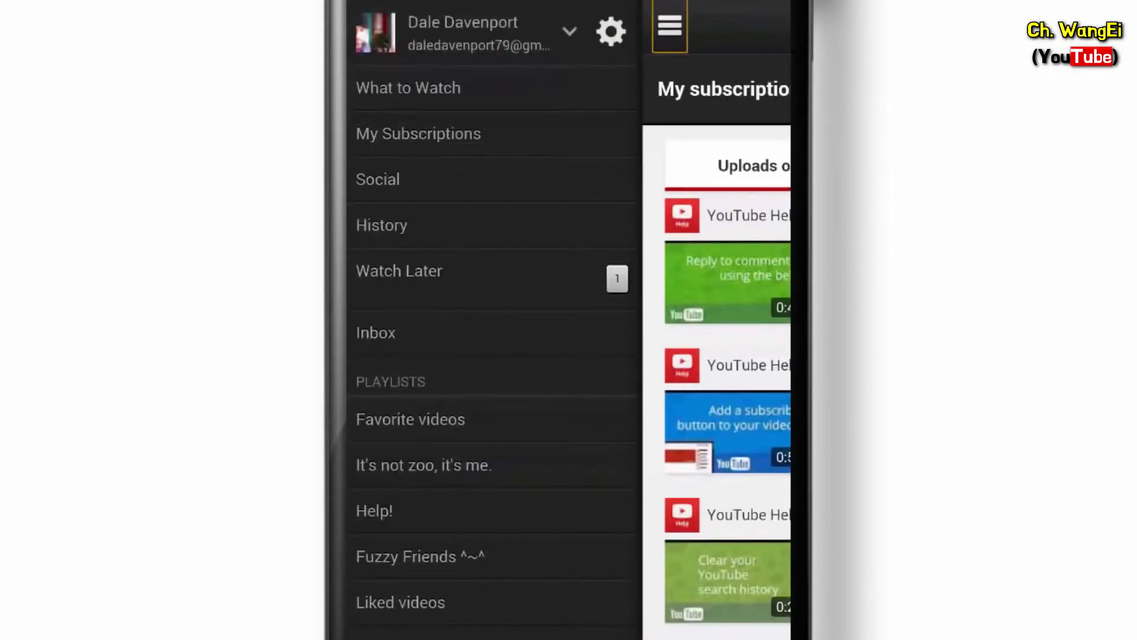
left_click(376, 332)
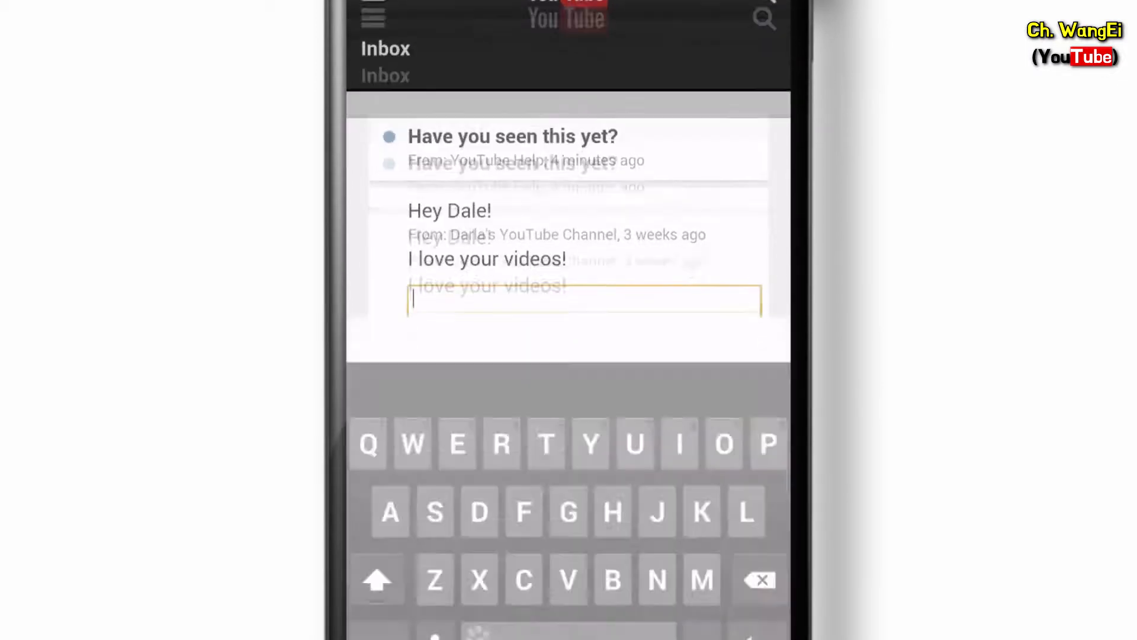
Step: Reply 'Thanks' to the older fan message
type("Thanks")
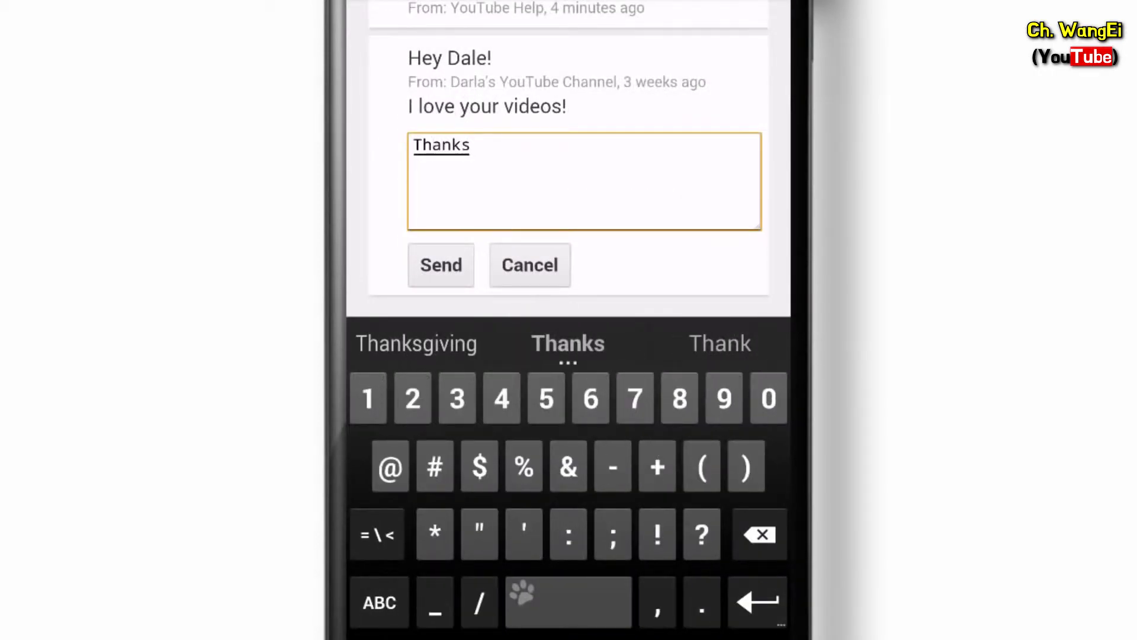
left_click(441, 265)
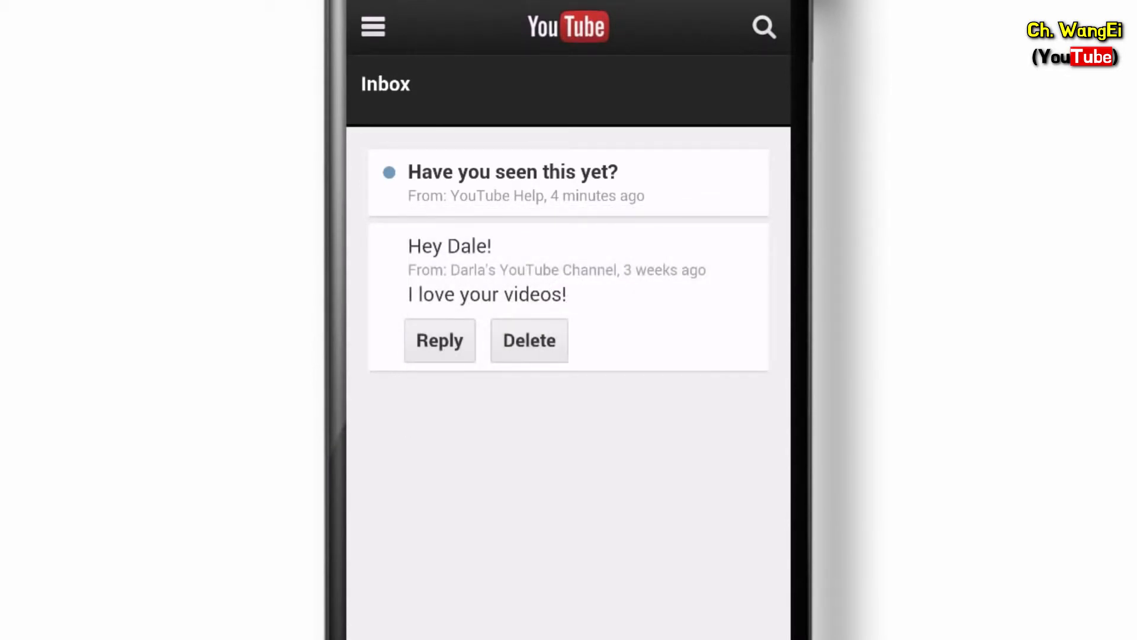
Step: Open the 'Account Switching on Mobile Web' video from the 'Have you seen this yet?' message
left_click(512, 181)
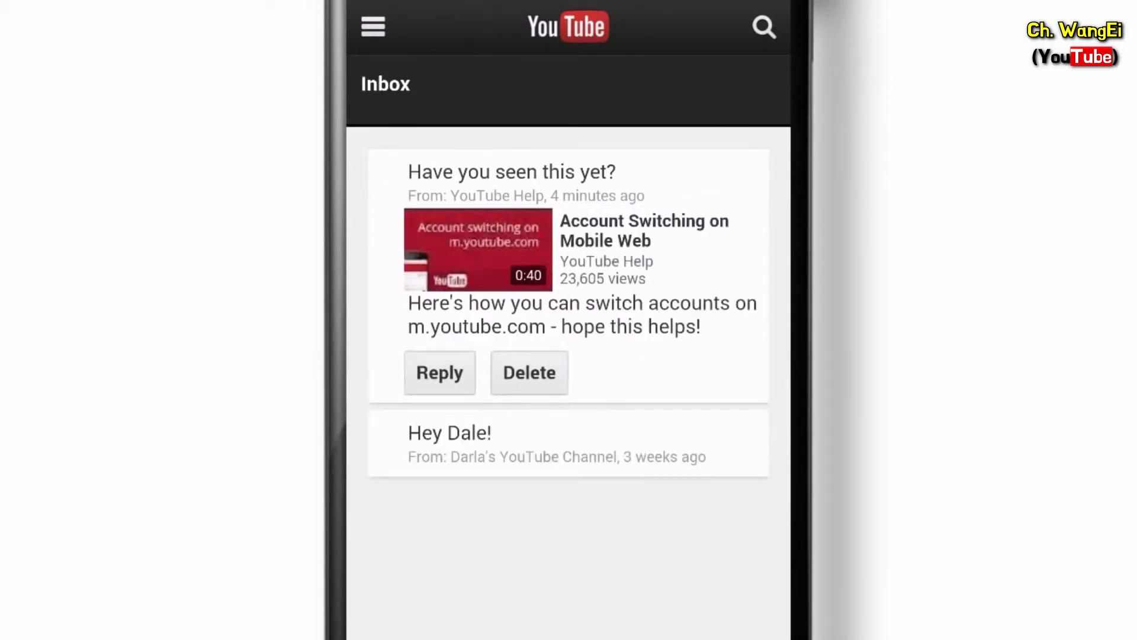
left_click(478, 249)
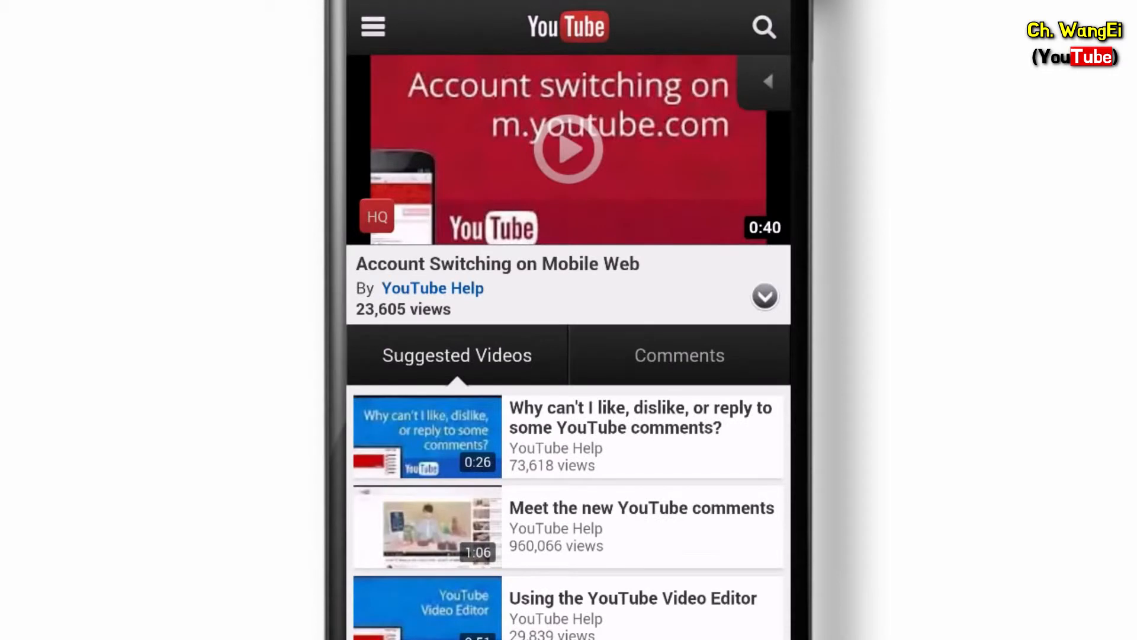